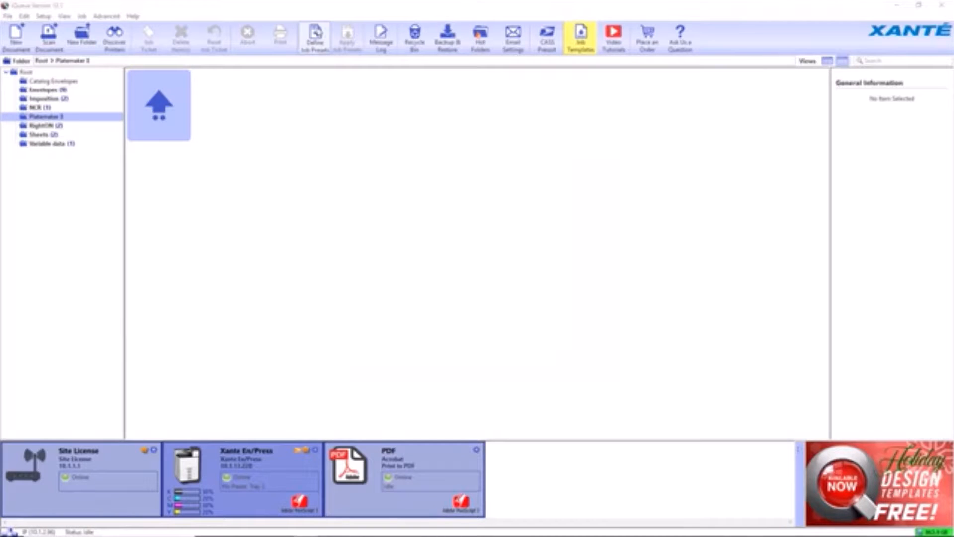
- Add a new entry to the job presets list named 'Myriad Plate Preset'
left_click(314, 37)
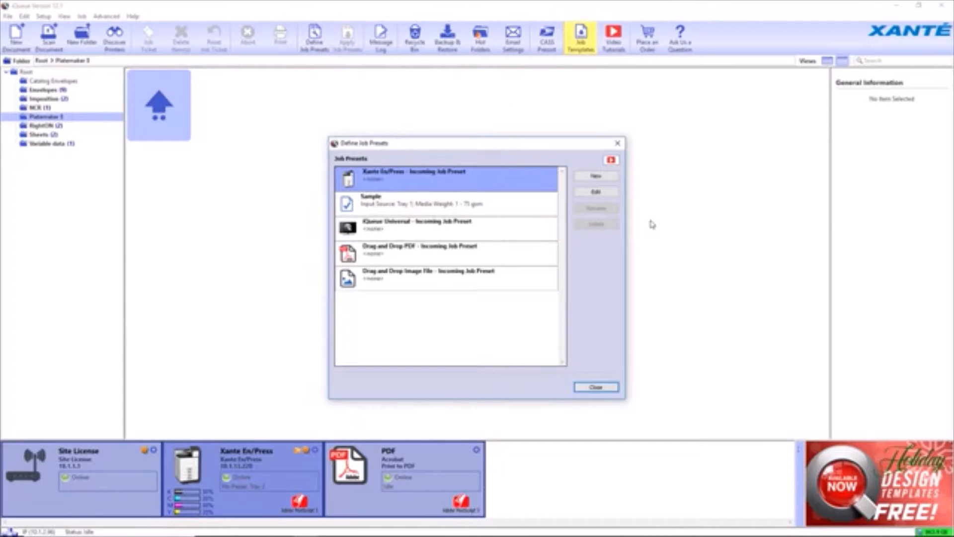
mouse_move(595, 176)
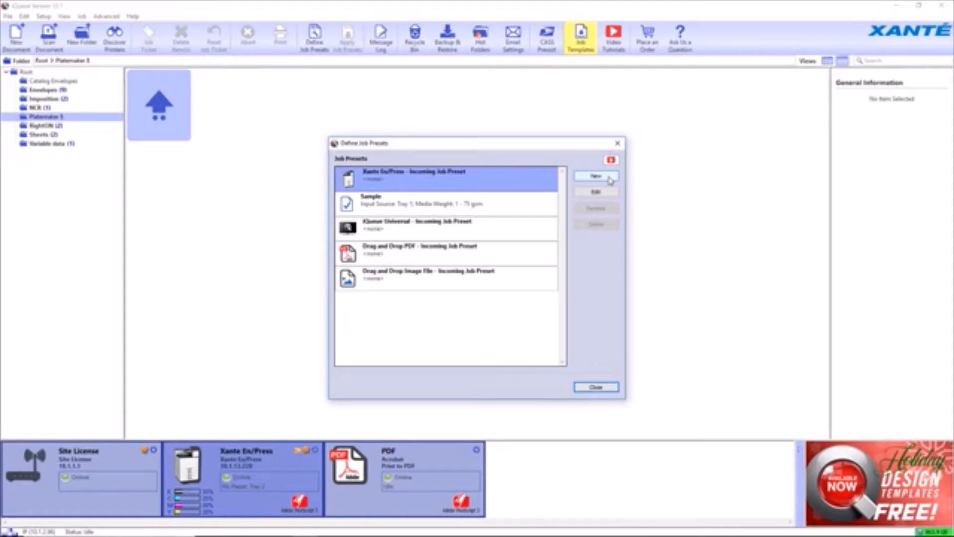
left_click(595, 176)
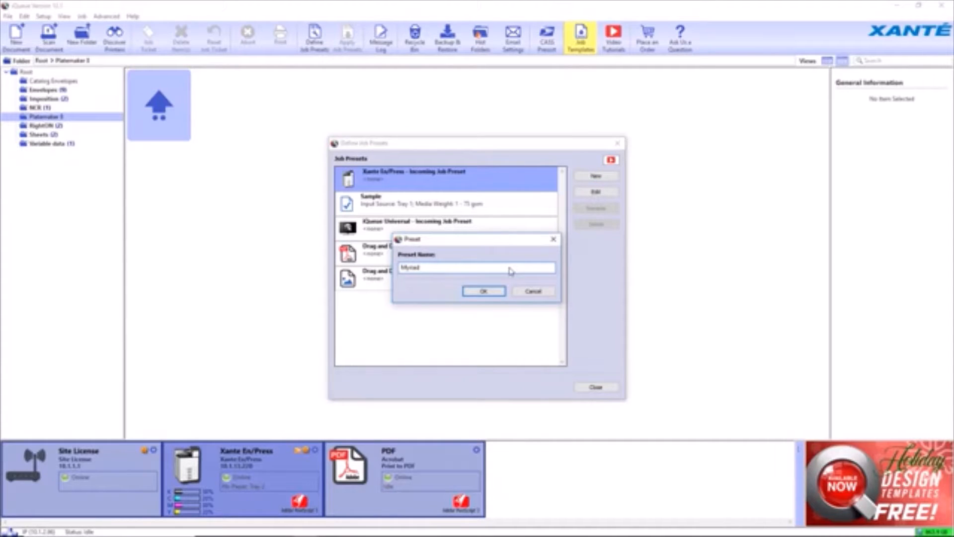
type("Plate Preset")
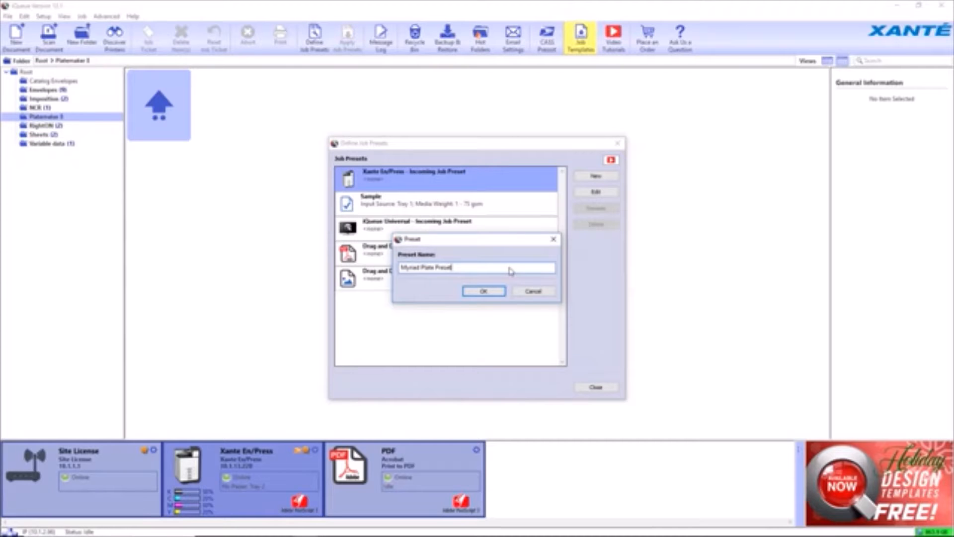
left_click(483, 290)
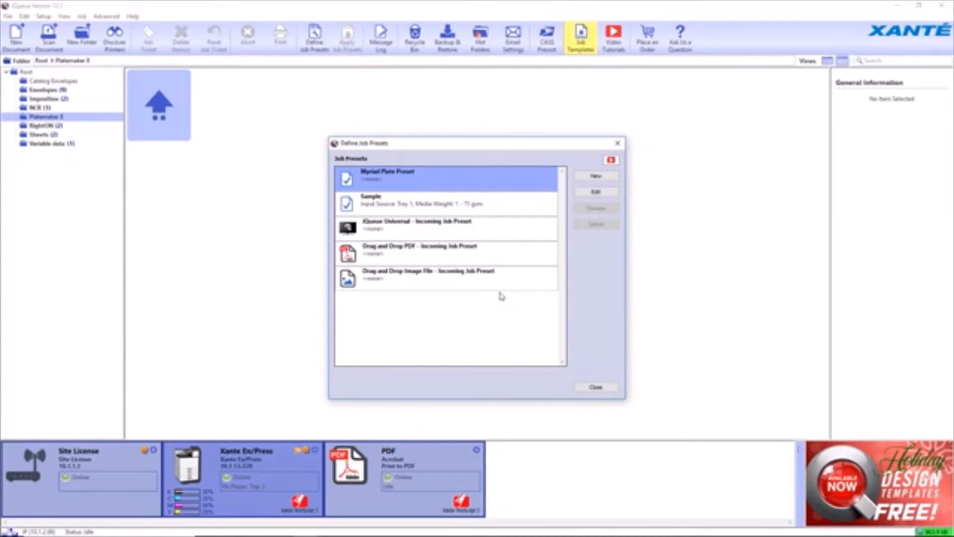
- Enable 1200 resolution and Envelope Feeder/Bypass Tray input source in the preset
left_click(595, 190)
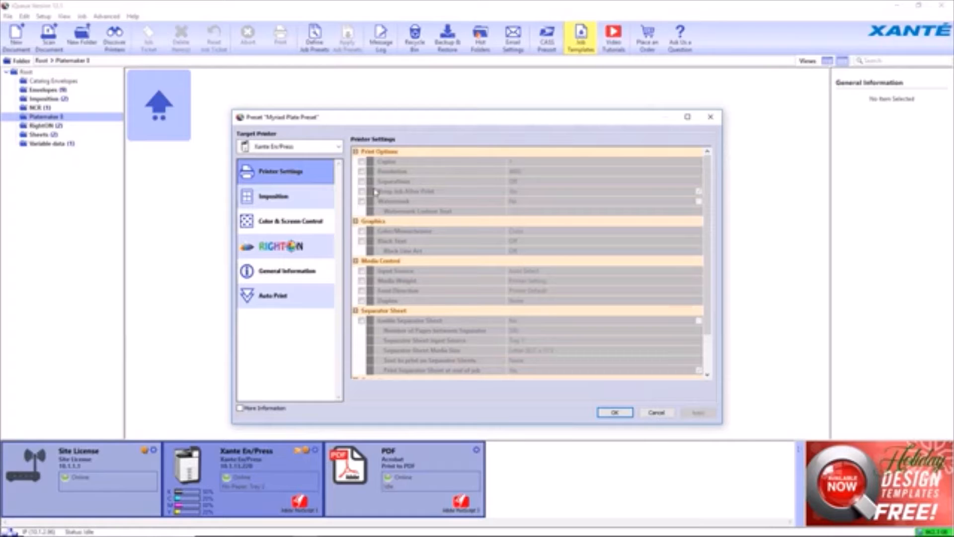
left_click(393, 171)
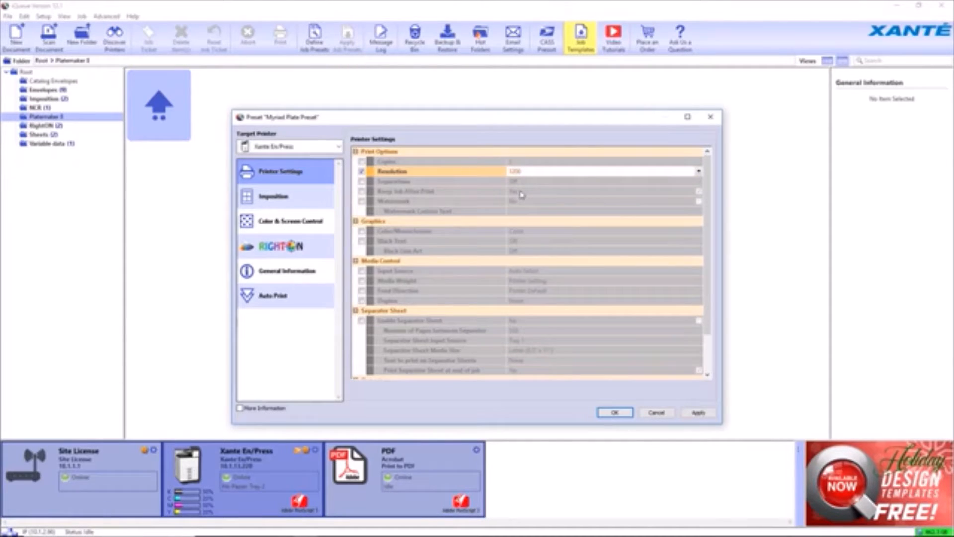
mouse_move(365, 275)
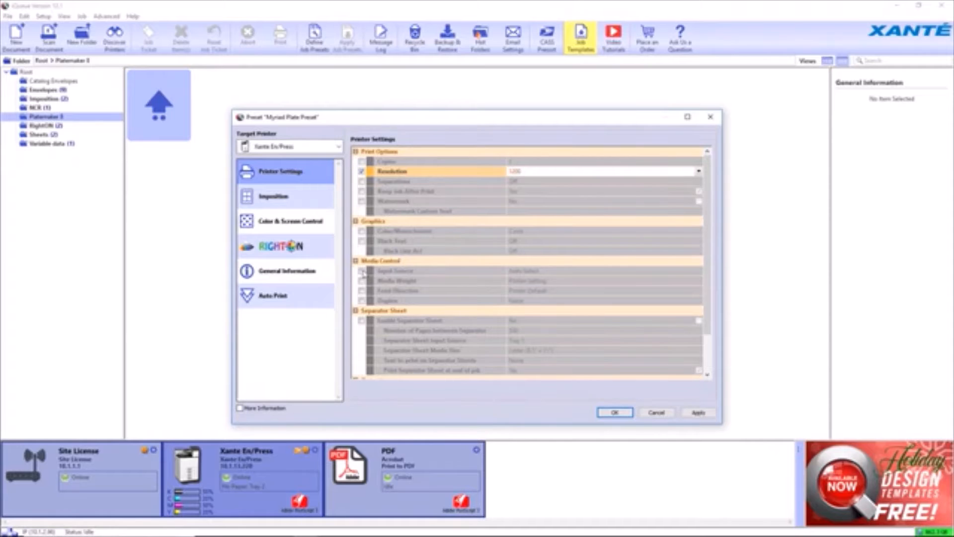
left_click(697, 271)
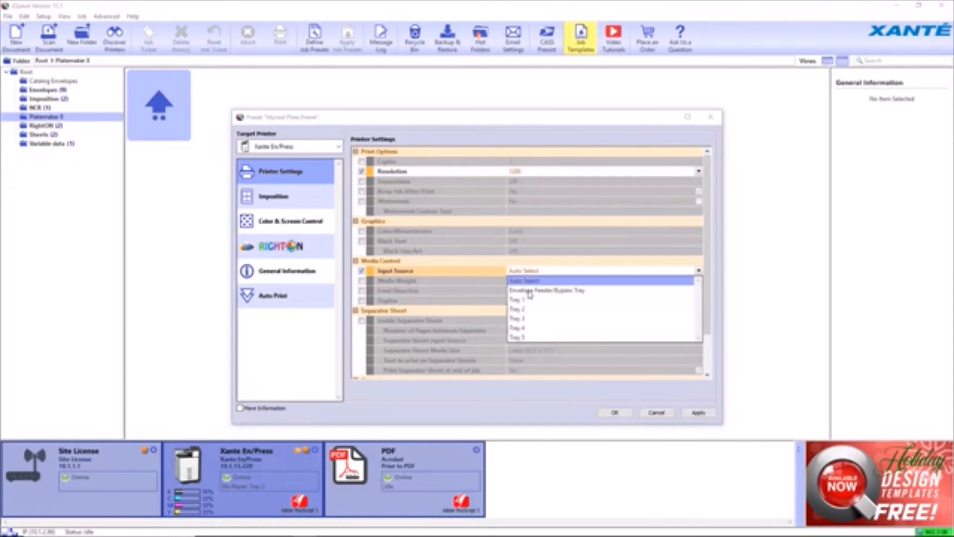
left_click(547, 289)
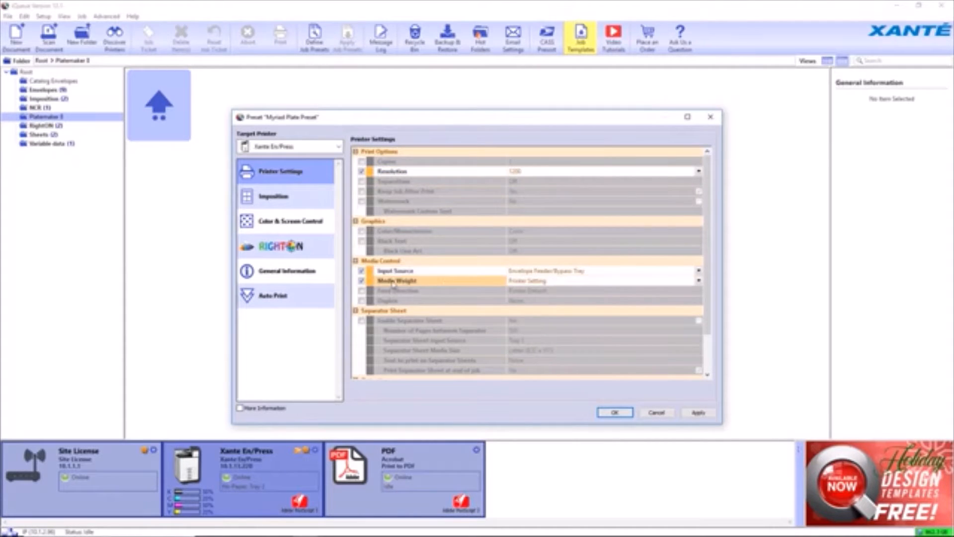
- Set media weight to Myriad Offset Plate and feed direction to Short Edge Feed
left_click(697, 280)
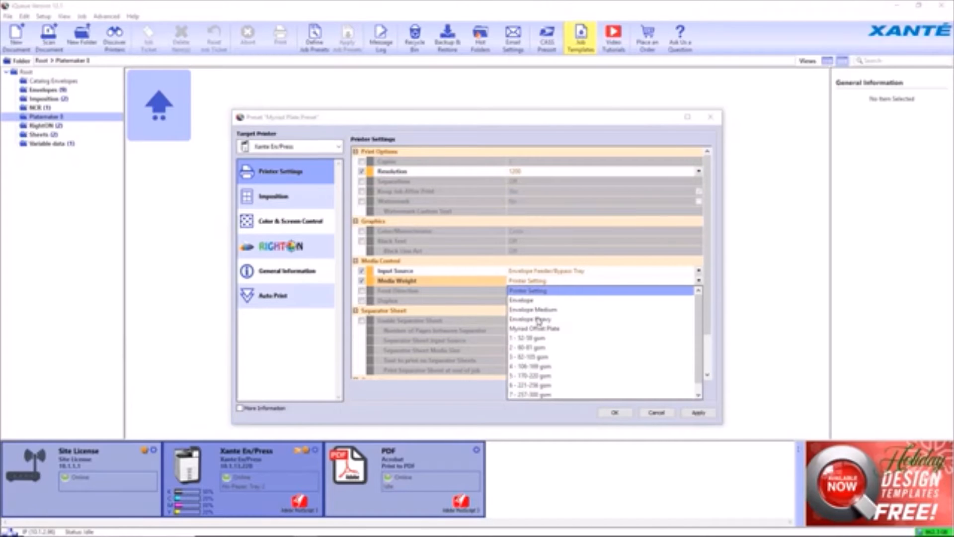
left_click(536, 328)
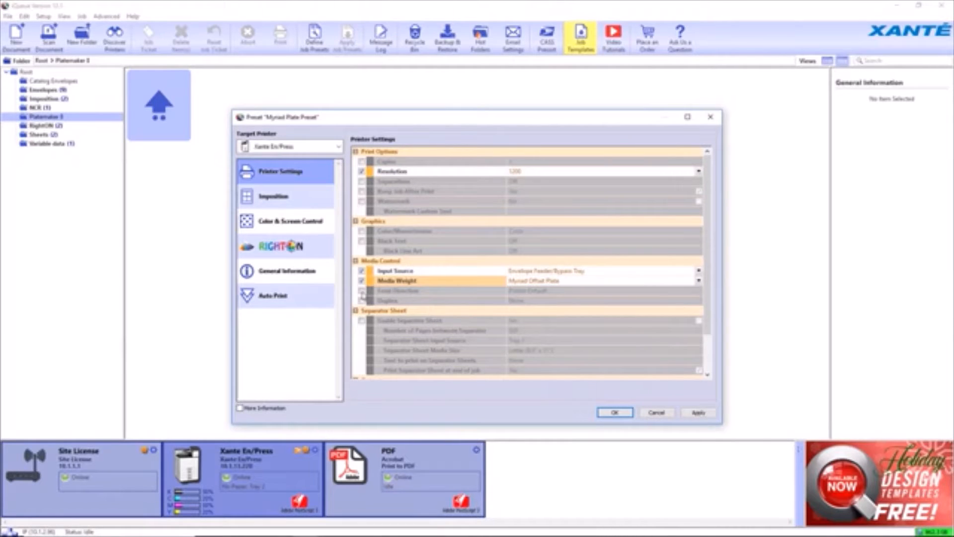
left_click(697, 290)
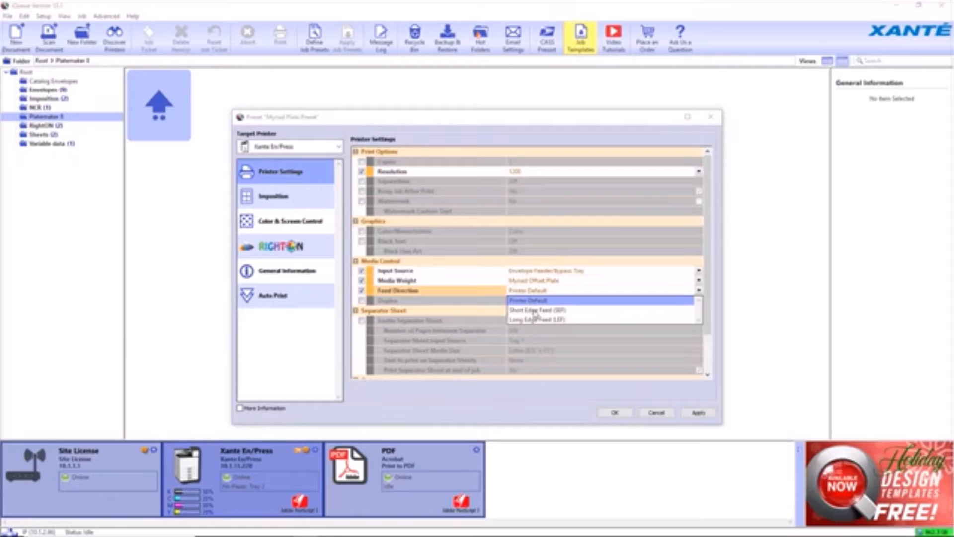
left_click(537, 310)
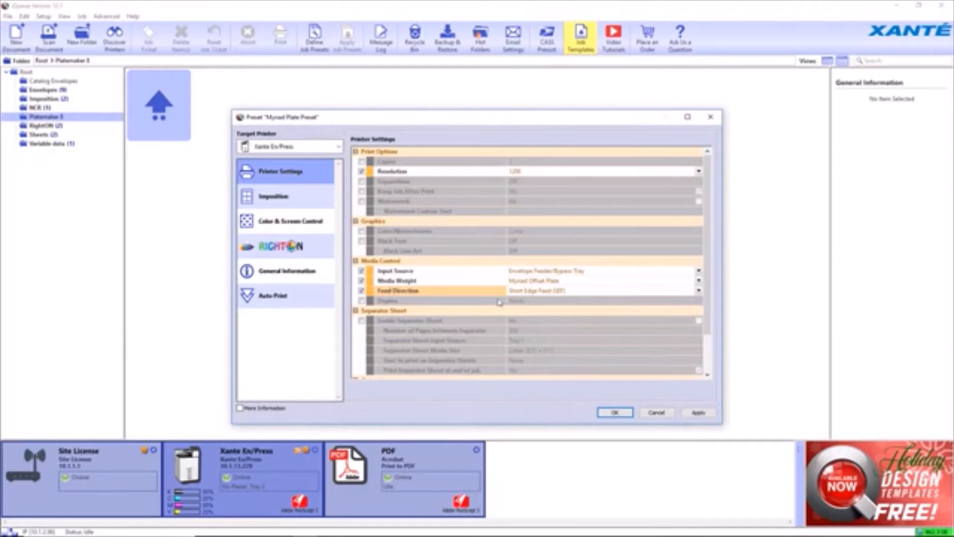
left_click(291, 220)
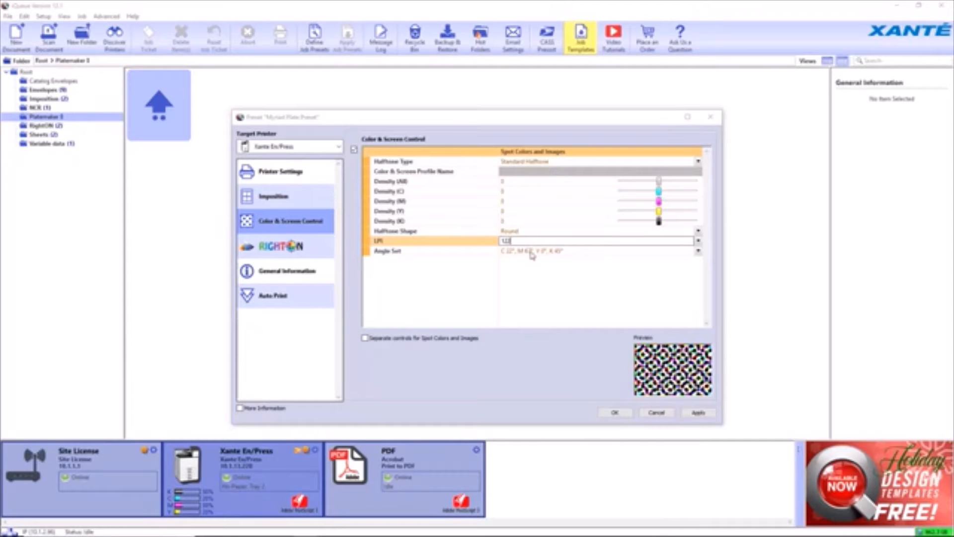
- Apply the 122 LPI halftone screen and save the preset
left_click(697, 412)
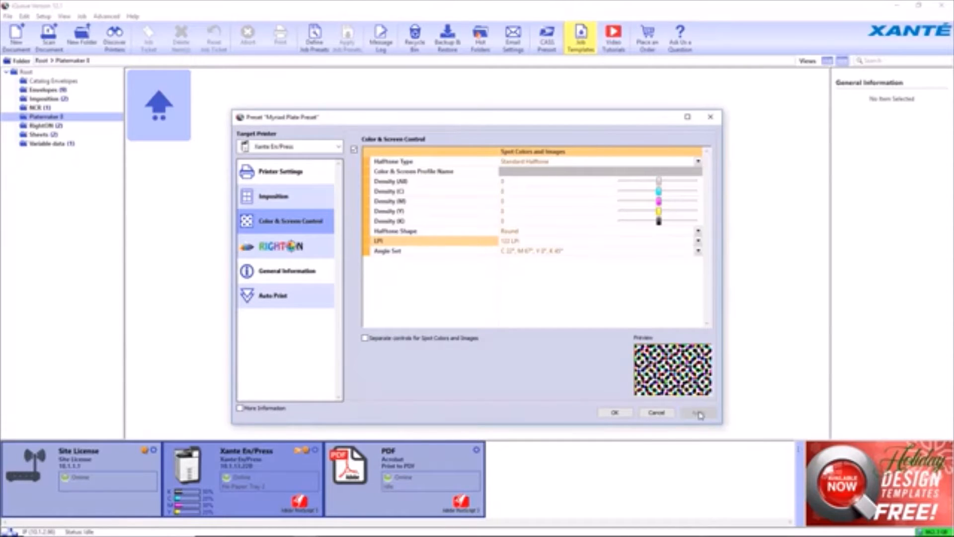
mouse_move(614, 412)
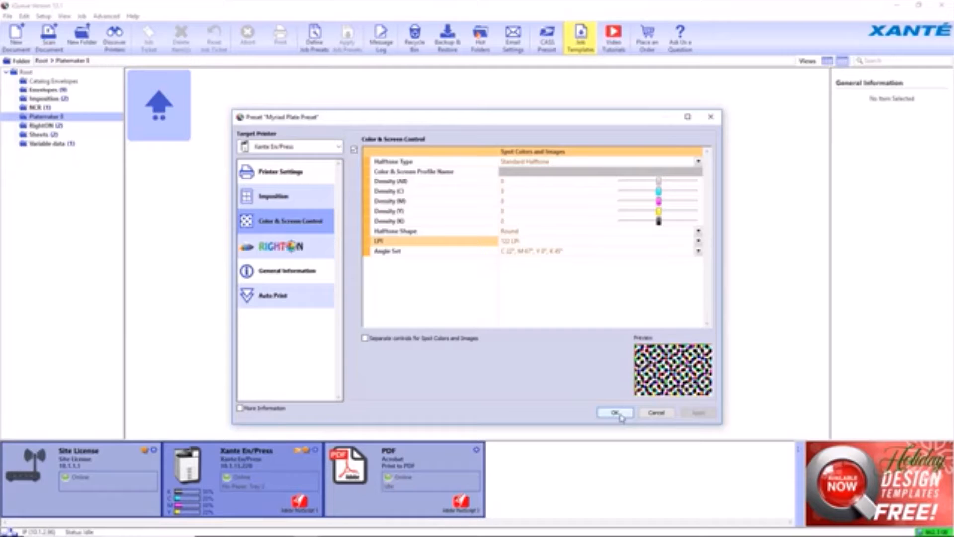
left_click(614, 412)
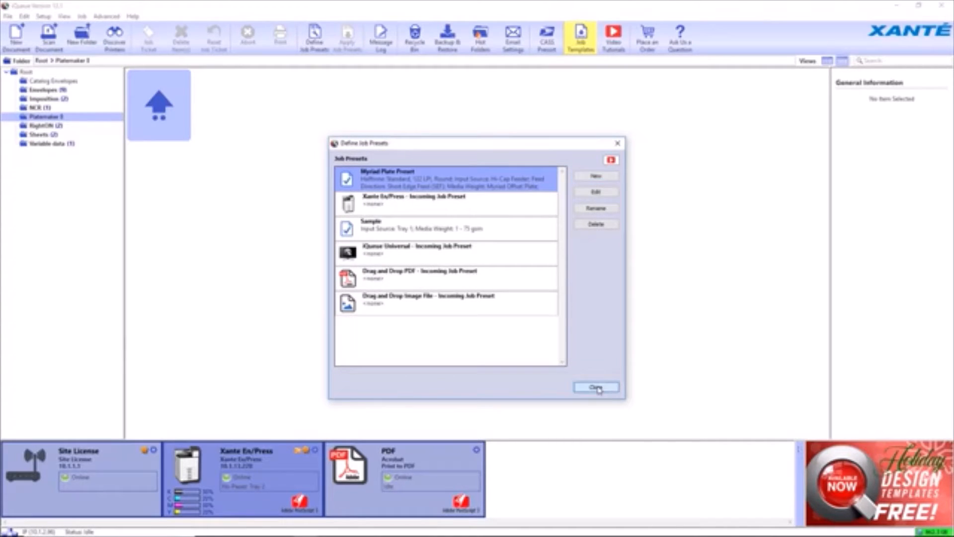
- Apply Myriad Plate Preset to the ENPRESS PLATE 8 13 by 19.pdf job
left_click(595, 387)
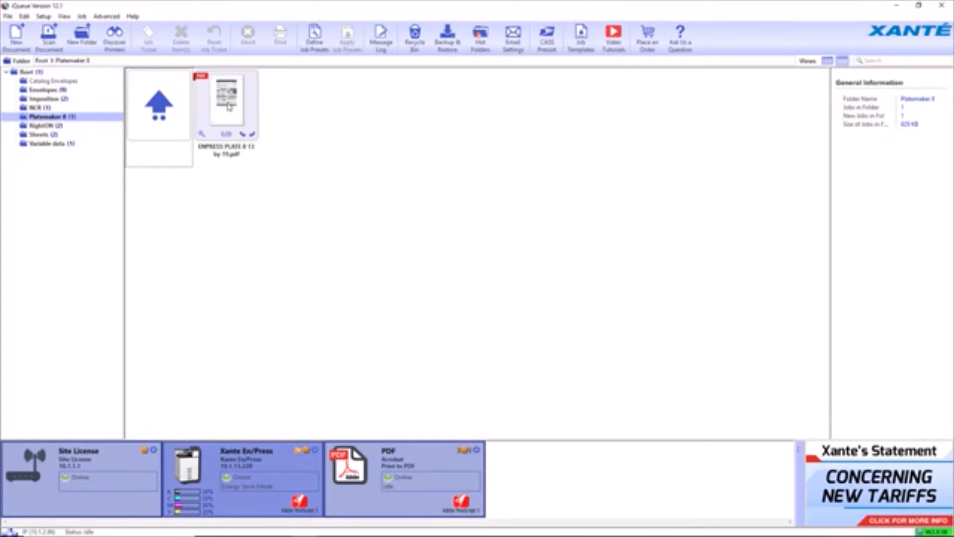
left_click(227, 104)
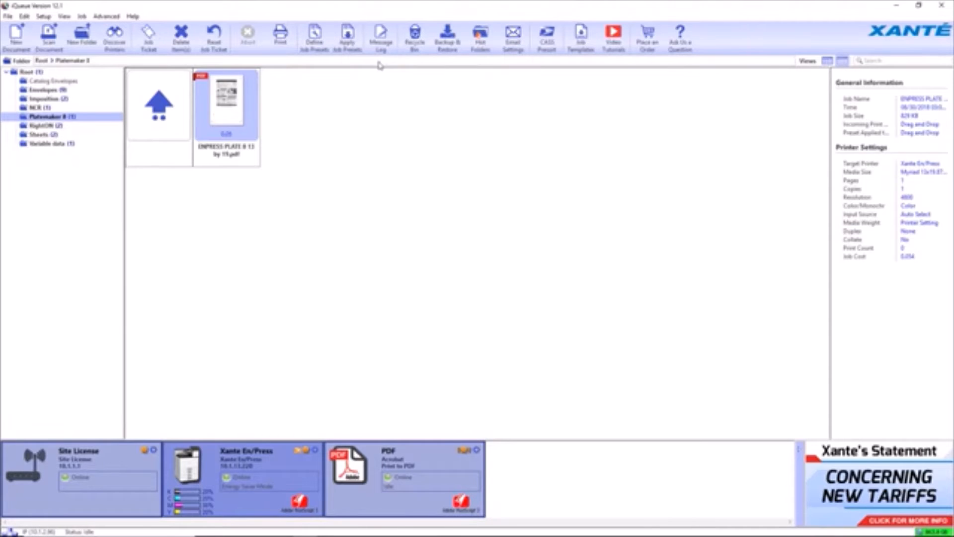
left_click(347, 36)
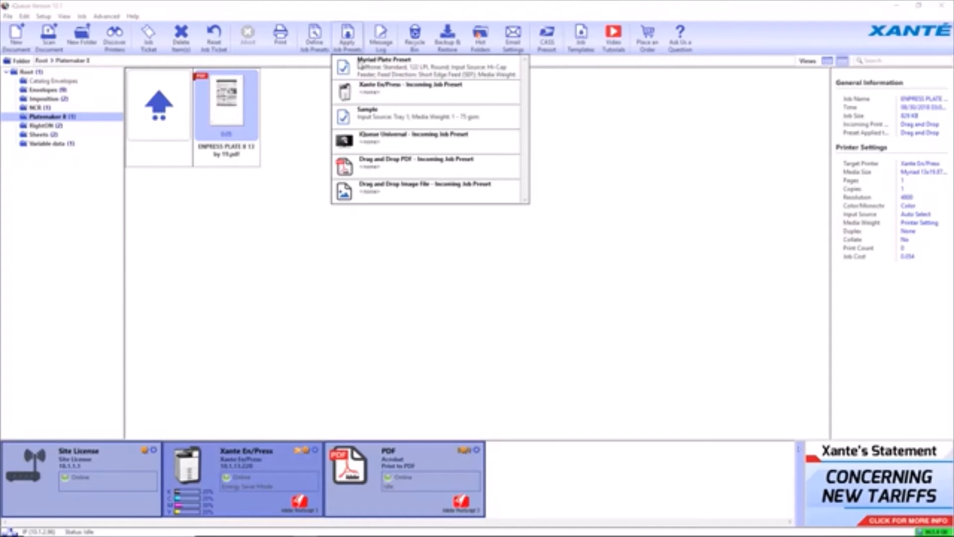
left_click(383, 65)
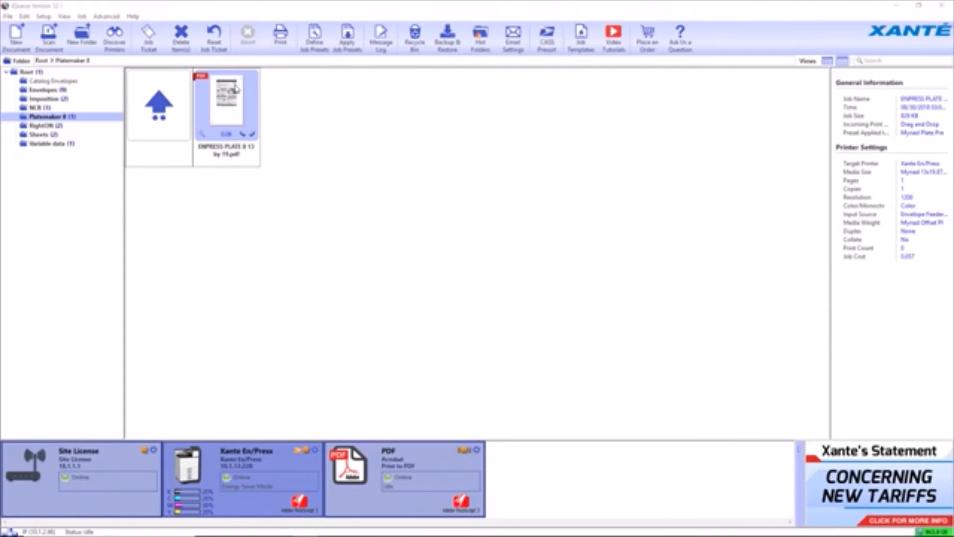
- Open the plate job's ticket and review Copies and the Myriad 13x19.875 media size
double_click(226, 101)
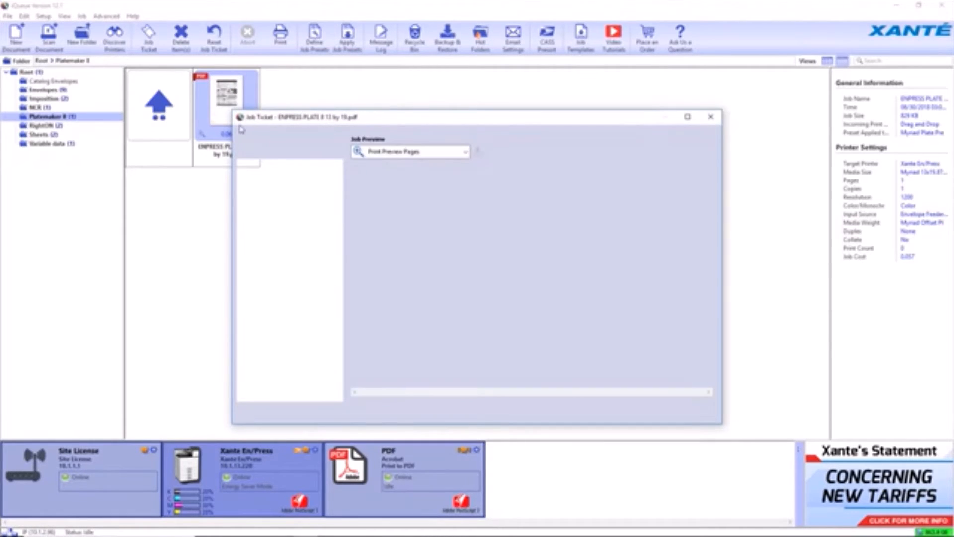
left_click(283, 196)
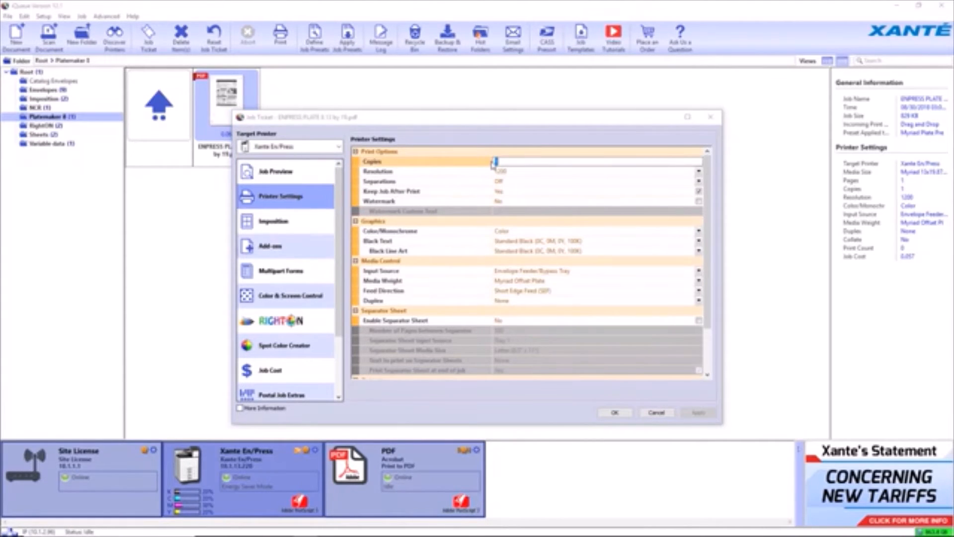
left_click(274, 220)
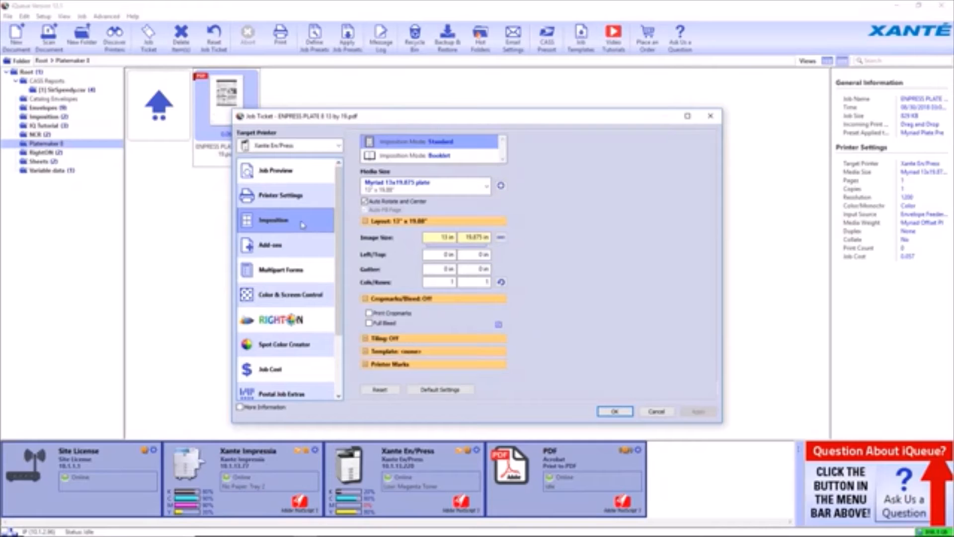
left_click(272, 219)
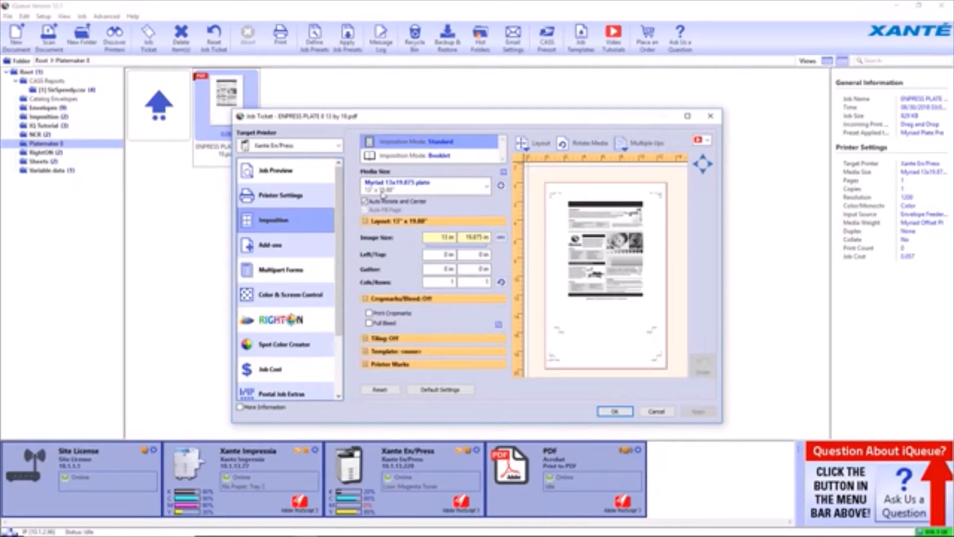